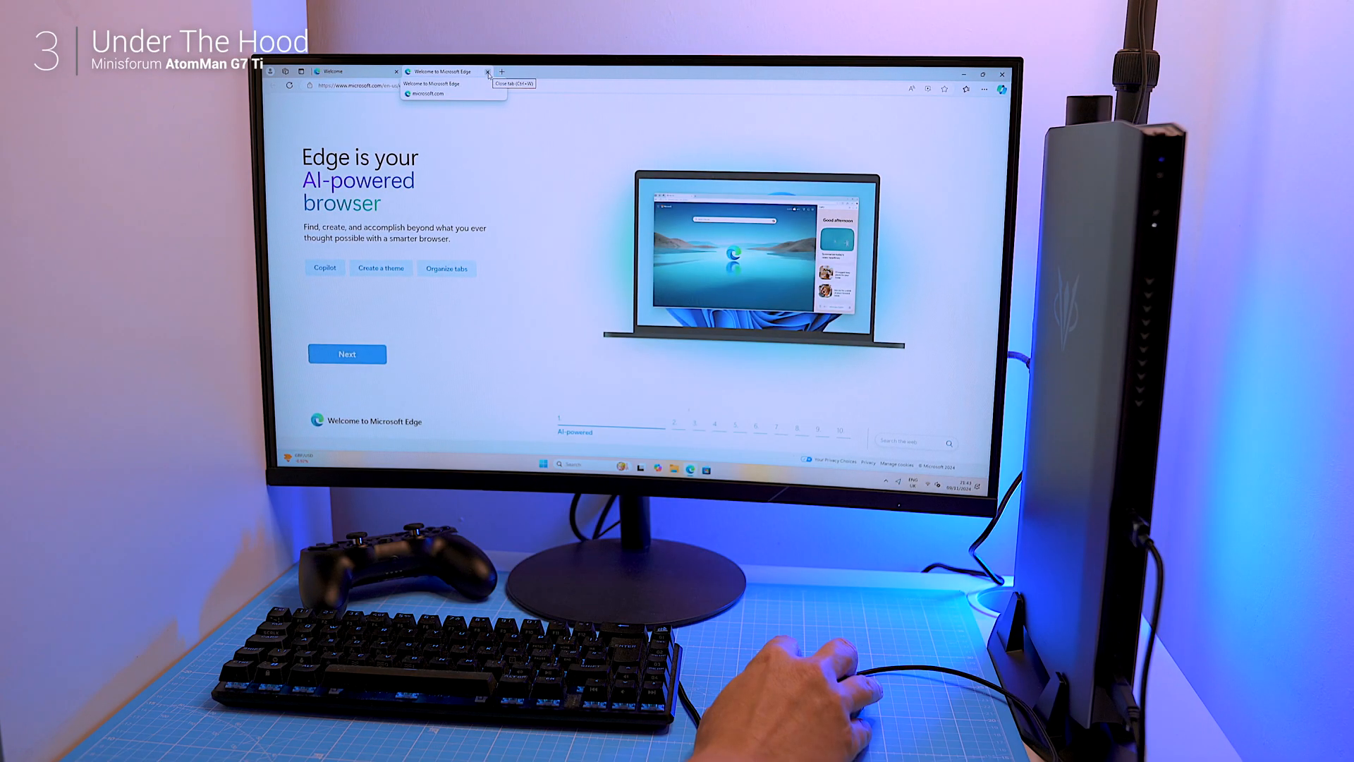
- Close the Edge welcome page and launch Control Center showing CPU and GPU readings
click(486, 72)
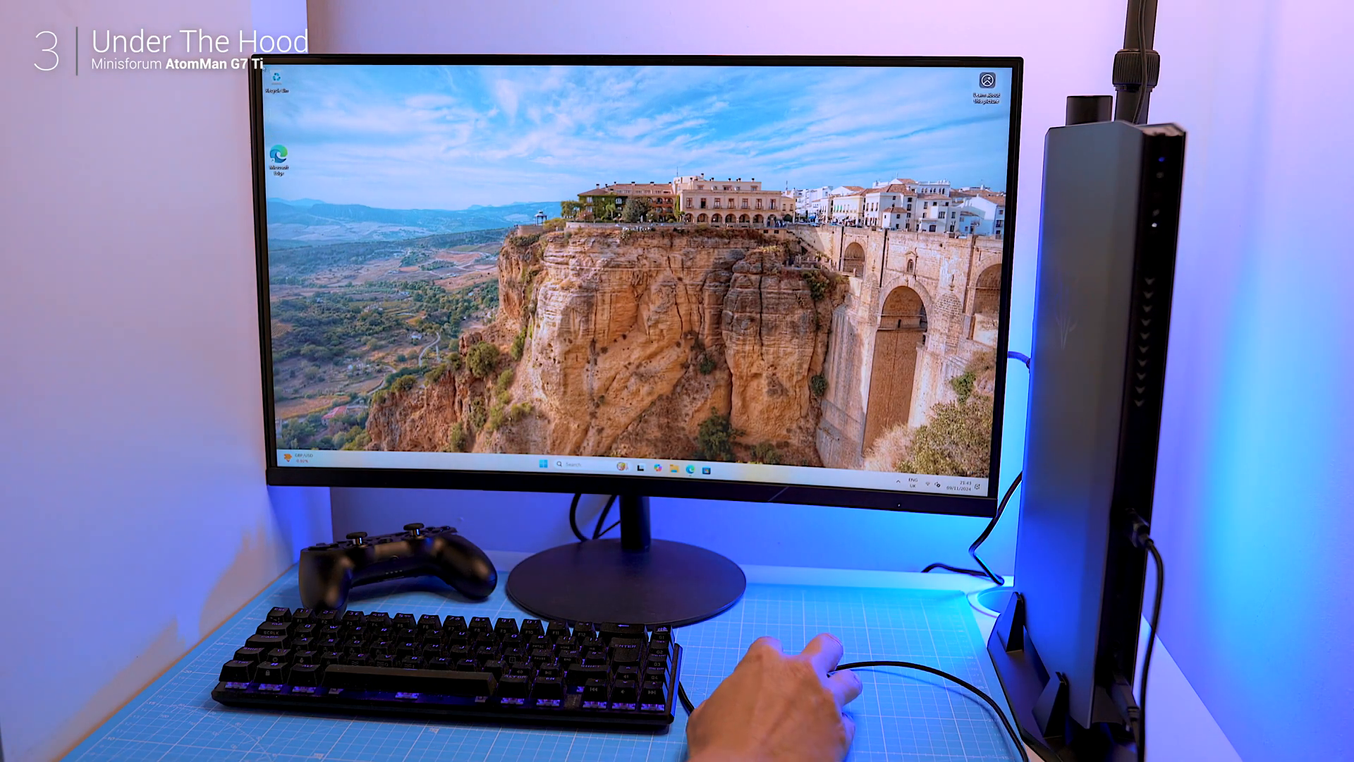
right_click(541, 464)
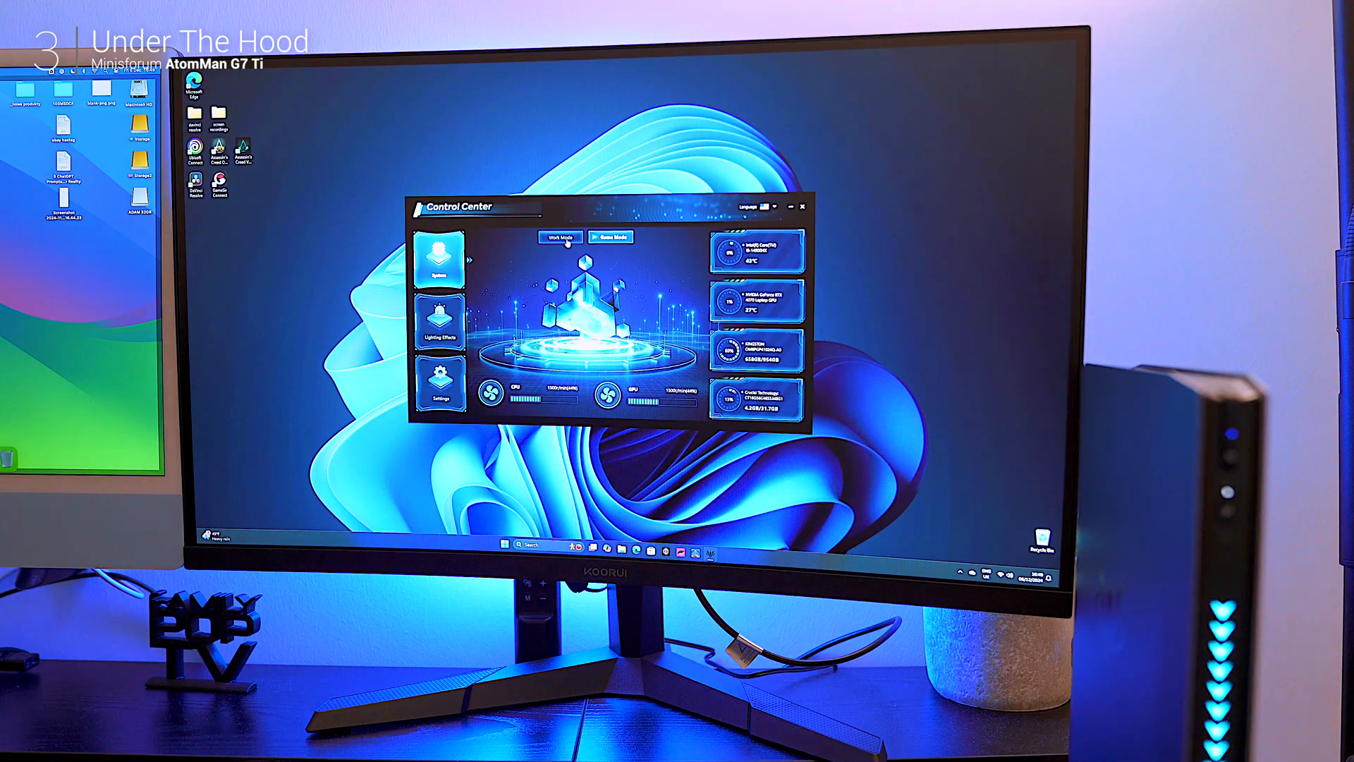
click(441, 314)
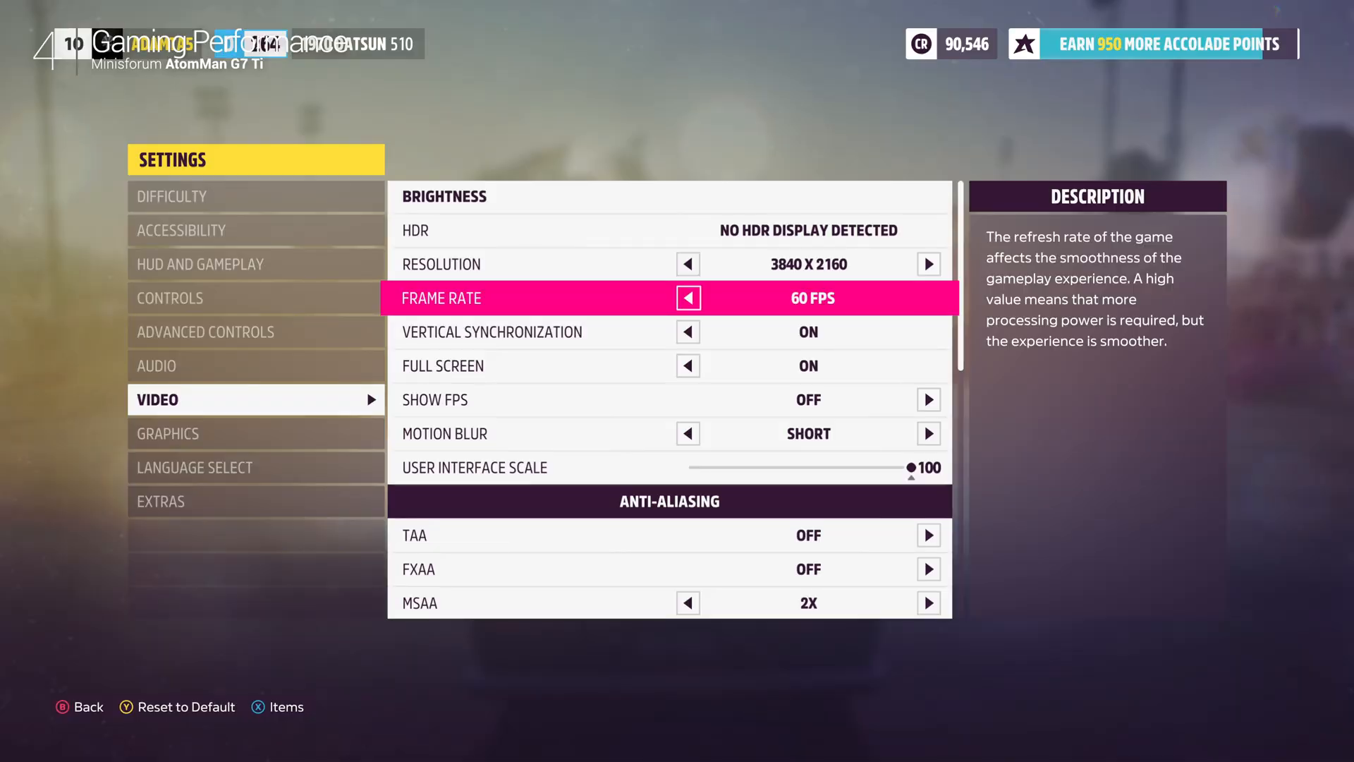
- Set video to 2560 x 1440 at 144 FPS with Show FPS turned on
click(168, 433)
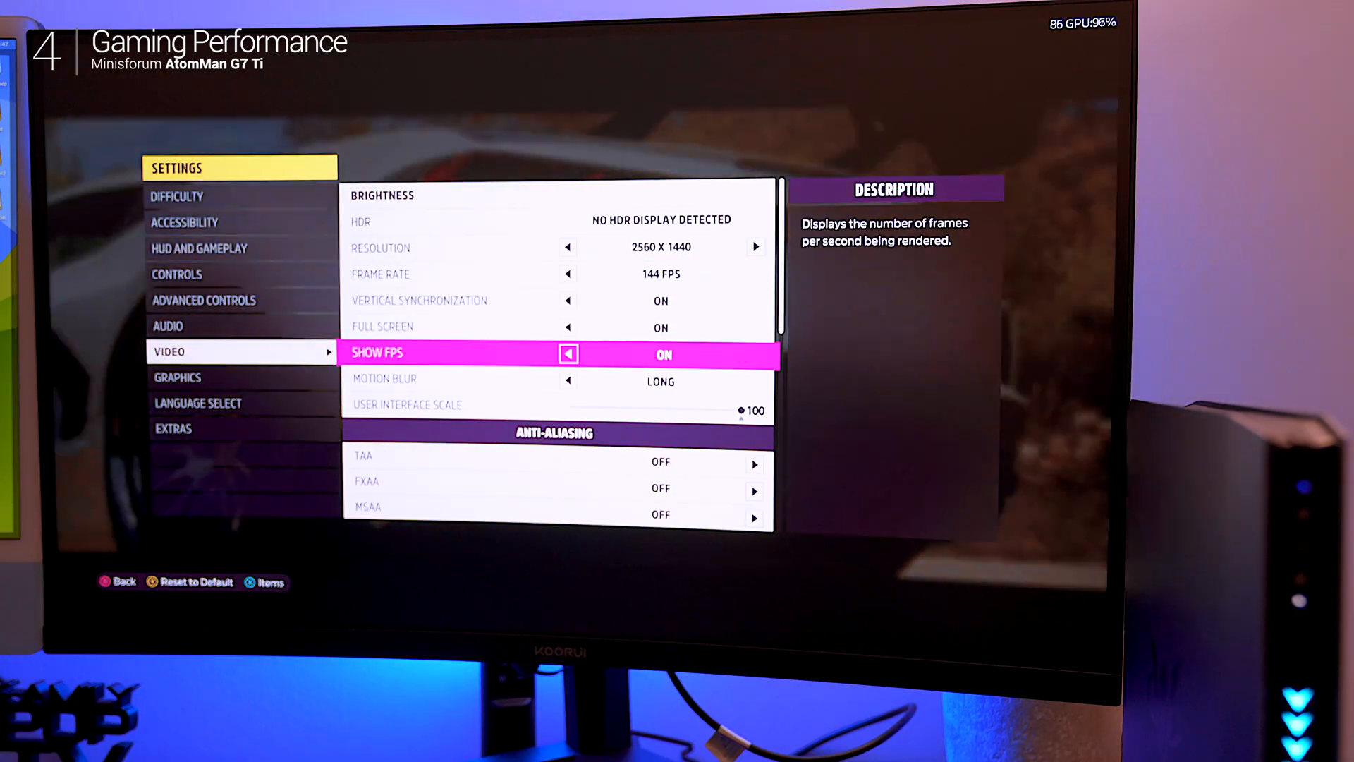
click(179, 377)
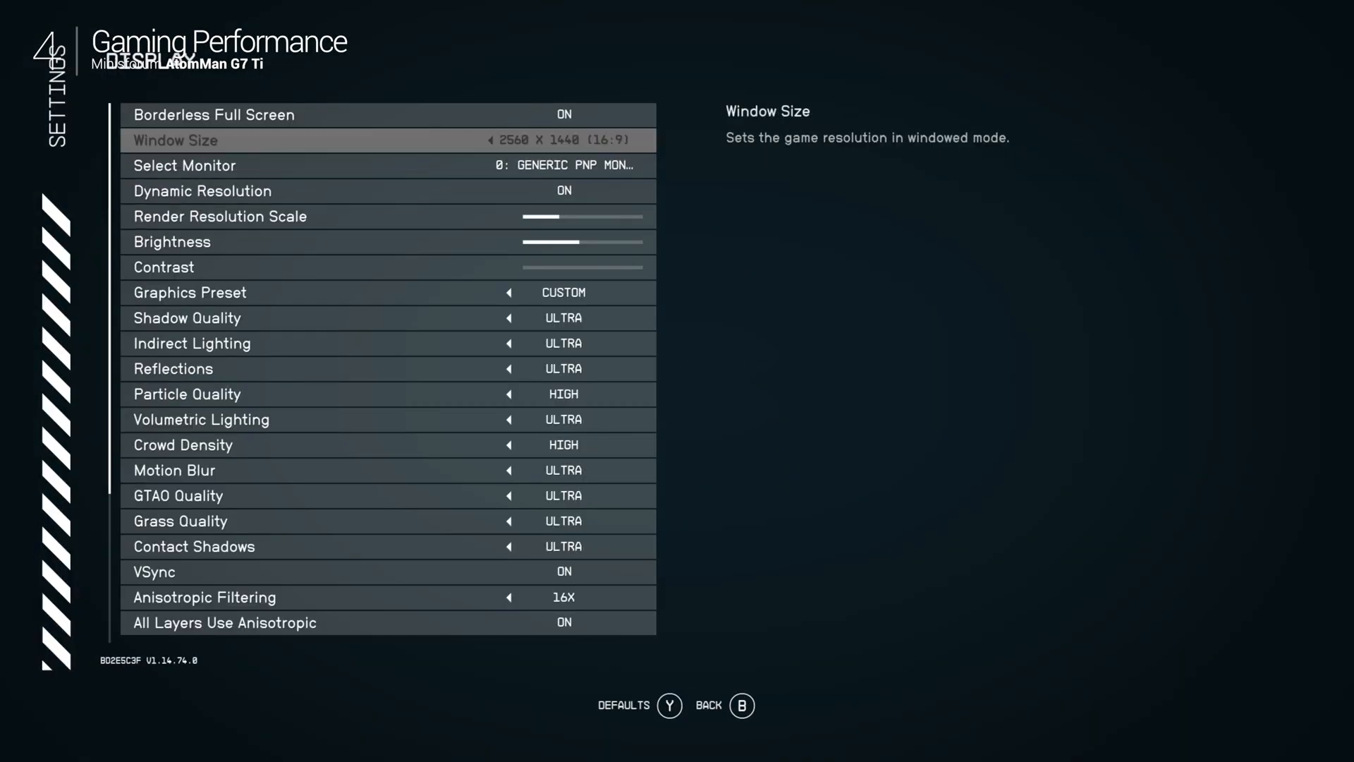
scroll(down, 3)
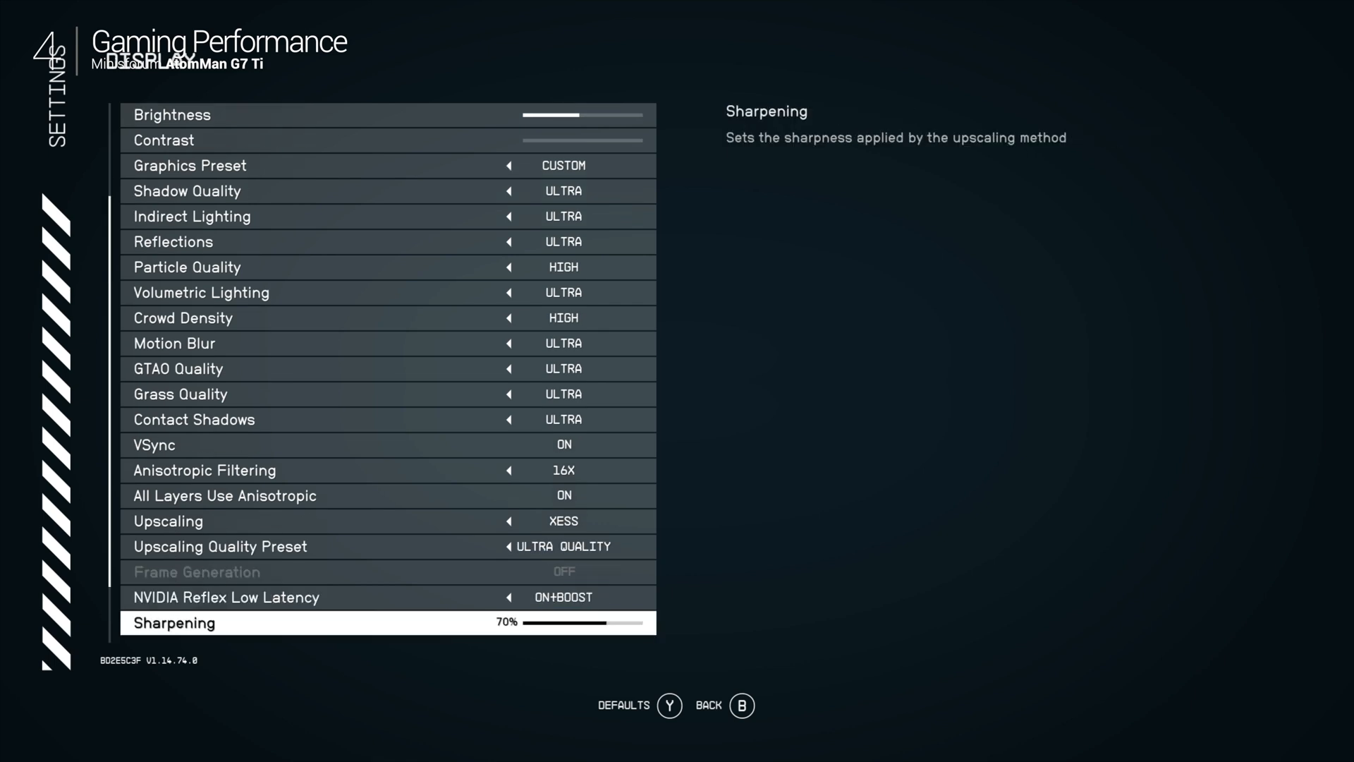